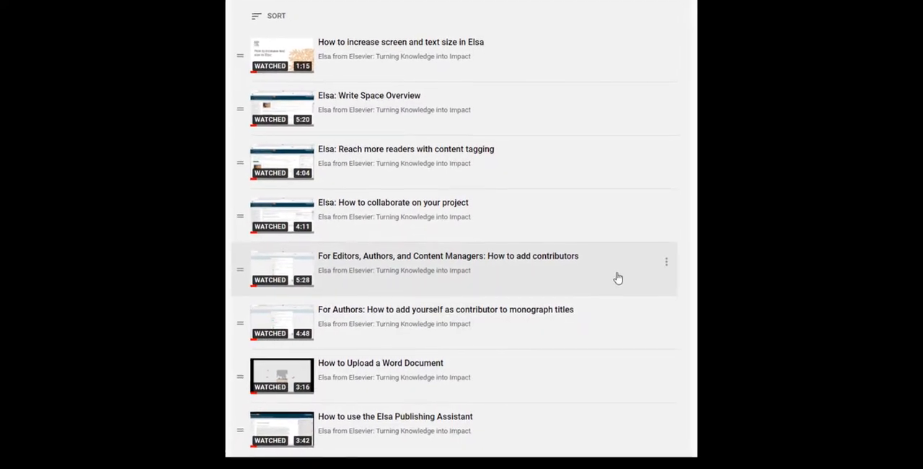
Scroll the contents, then open and dismiss the Front/Back Matter and Add Chapters dialogs unused.
scroll("down", 3)
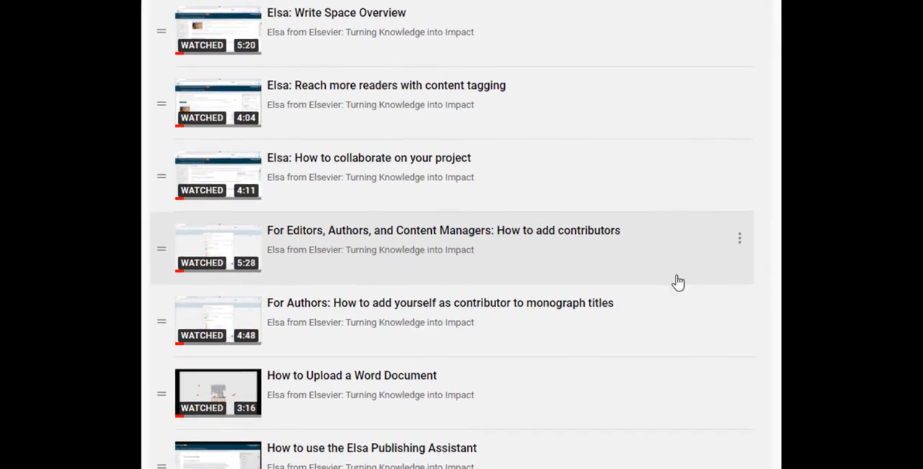
scroll("down", 3)
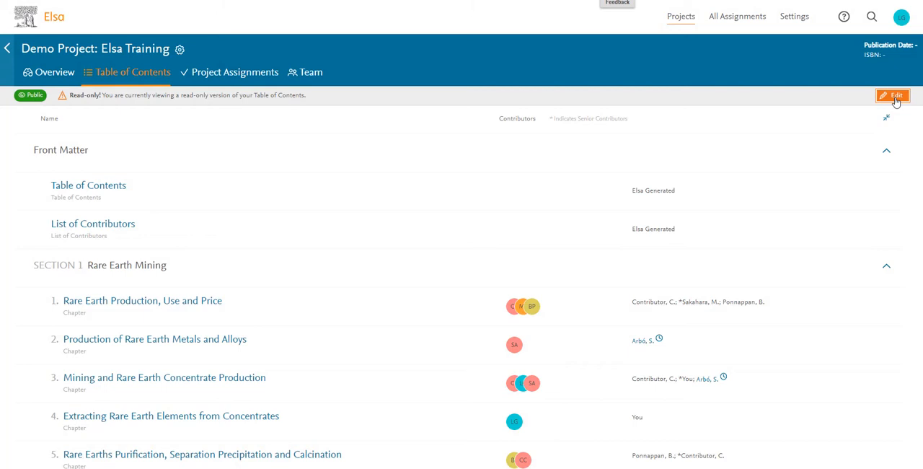
mouse_move(361, 106)
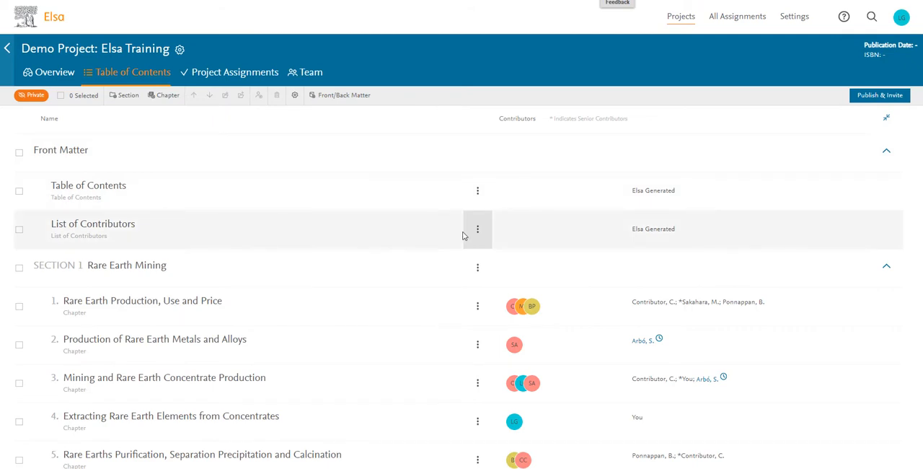
scroll("down", 3)
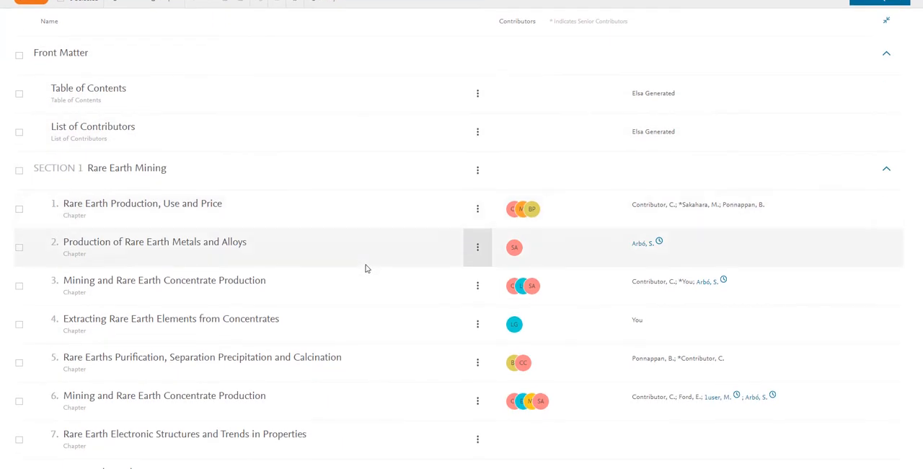
left_click(478, 121)
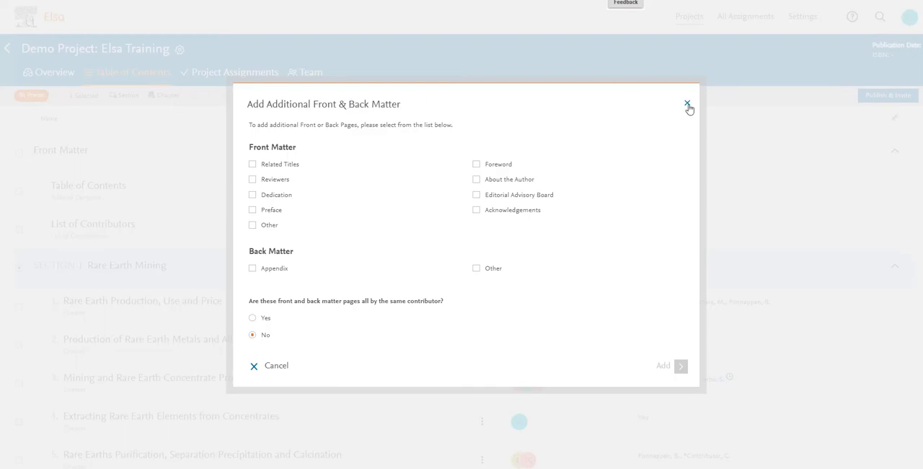
left_click(684, 103)
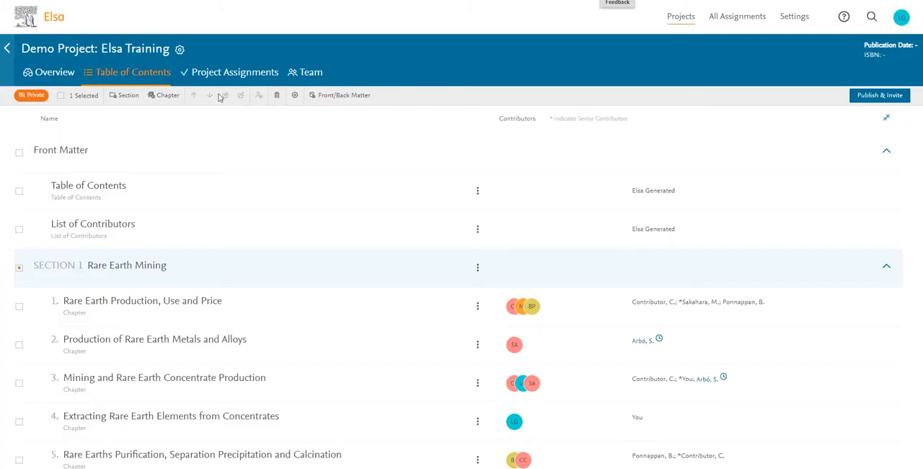
left_click(168, 95)
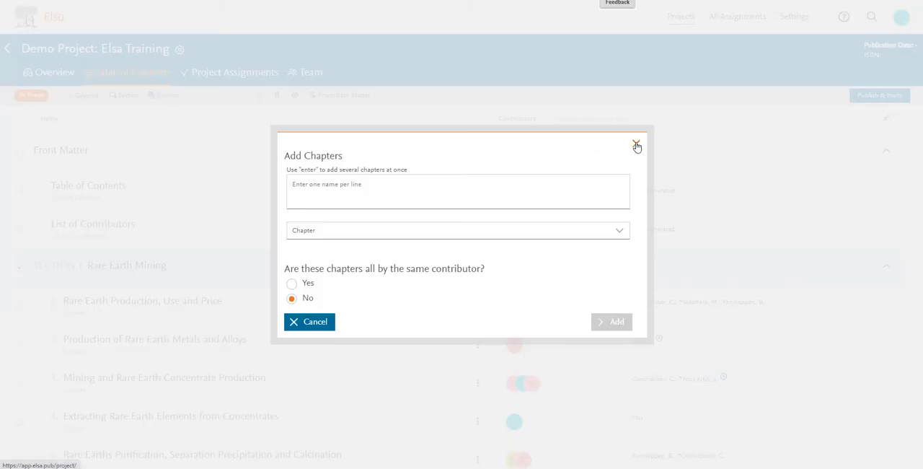
left_click(634, 142)
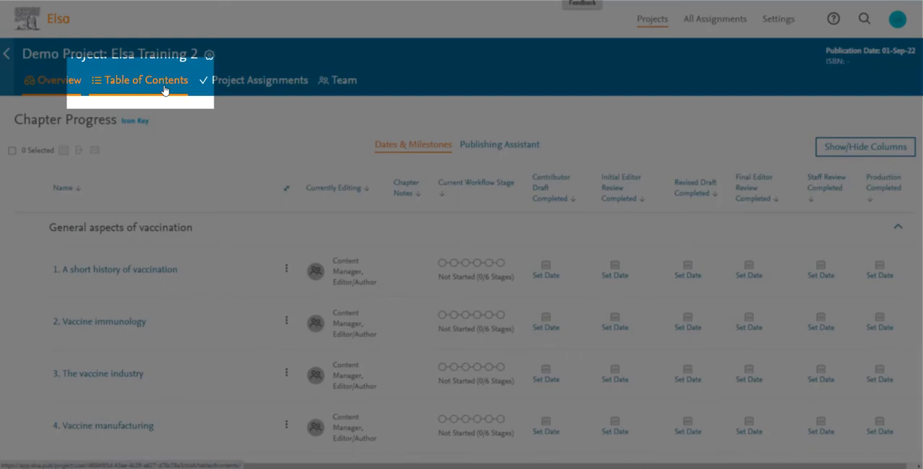
Show Elsa Training 2's Table of Contents tab and switch it out of read-only mode.
left_click(147, 80)
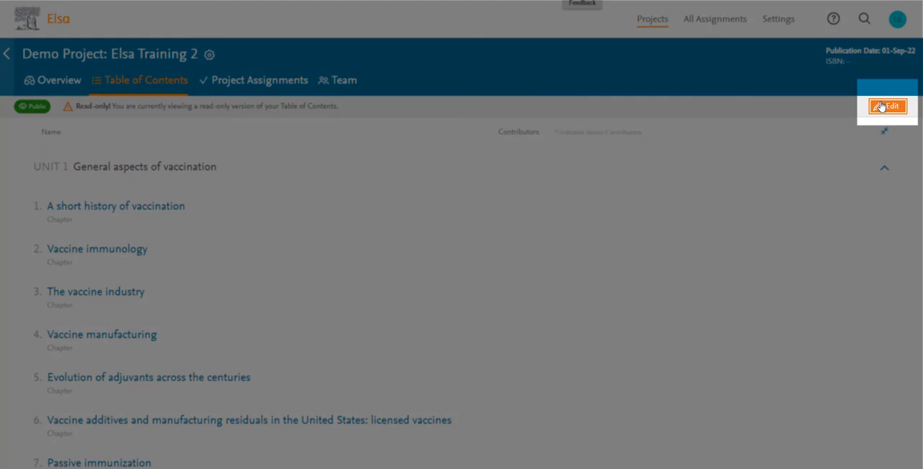
left_click(886, 106)
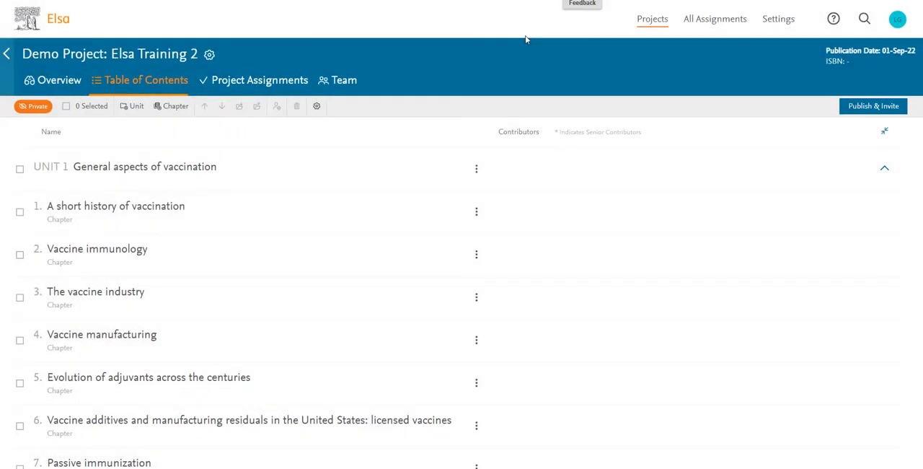
mouse_move(553, 35)
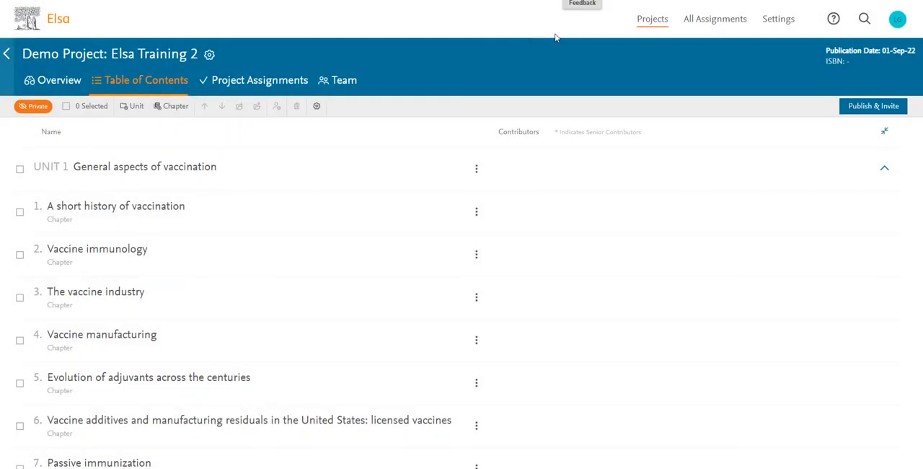
mouse_move(875, 77)
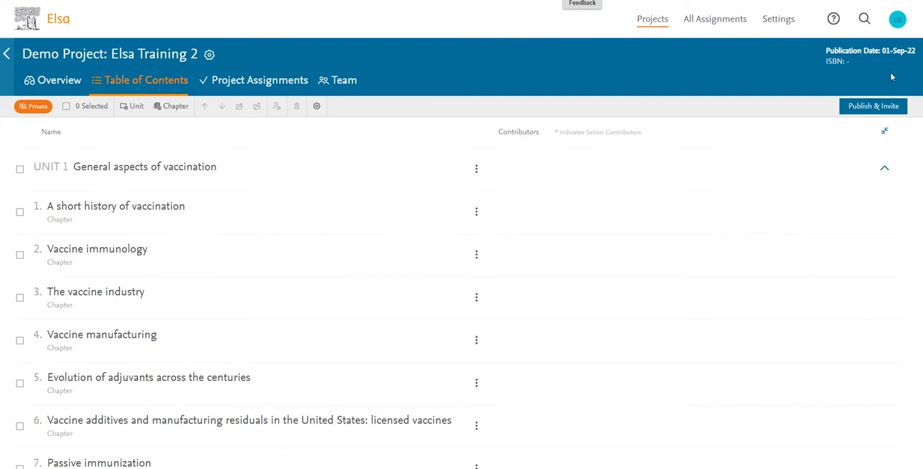
left_click(873, 106)
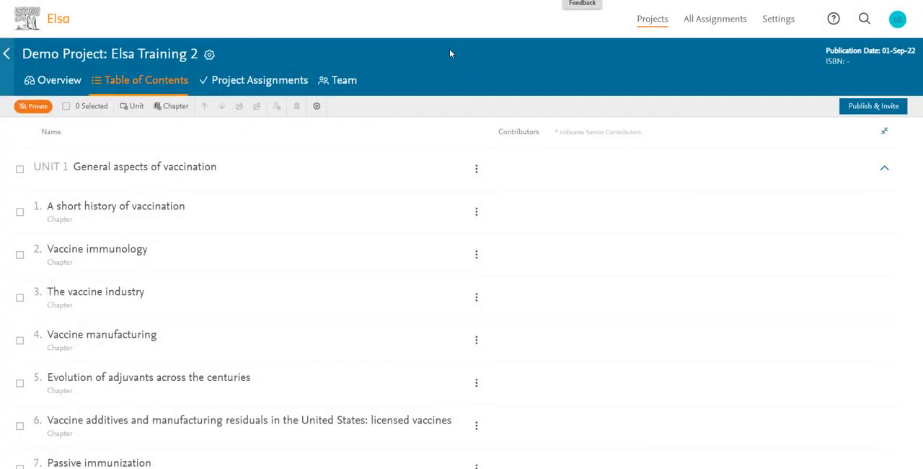
Set Auto-Numbering to the UNIT/Chapter structure with Arabic numerals from the gear menu.
left_click(316, 106)
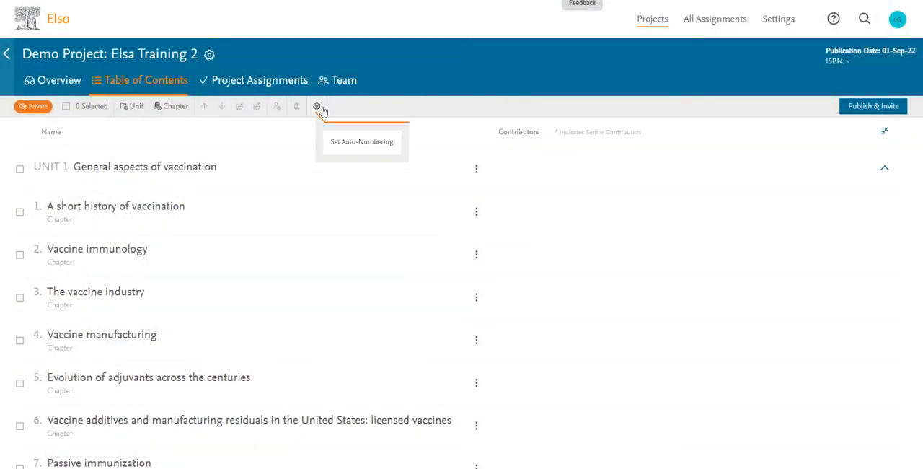
left_click(317, 106)
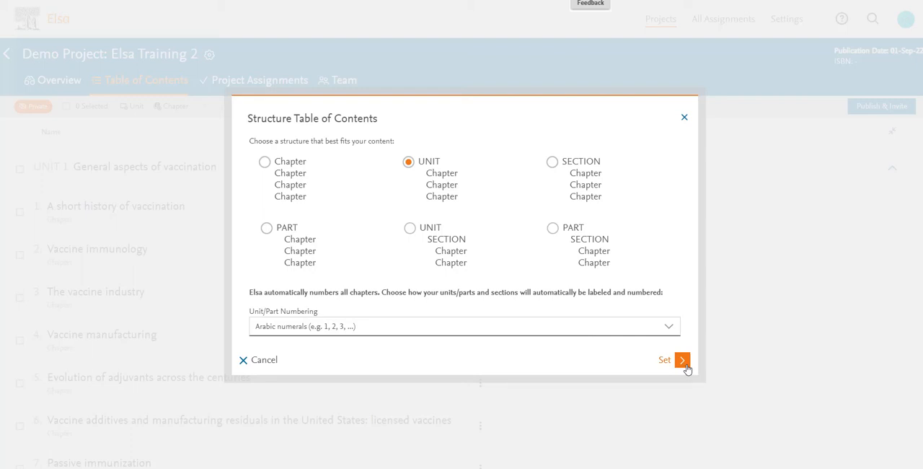
left_click(679, 359)
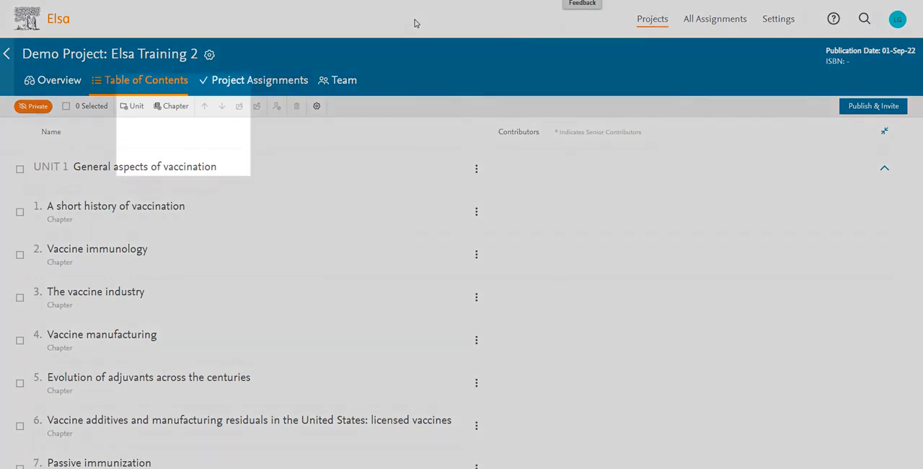
Add four new chapters, one name per line ending with Dengue vaccines, contributor No.
left_click(175, 106)
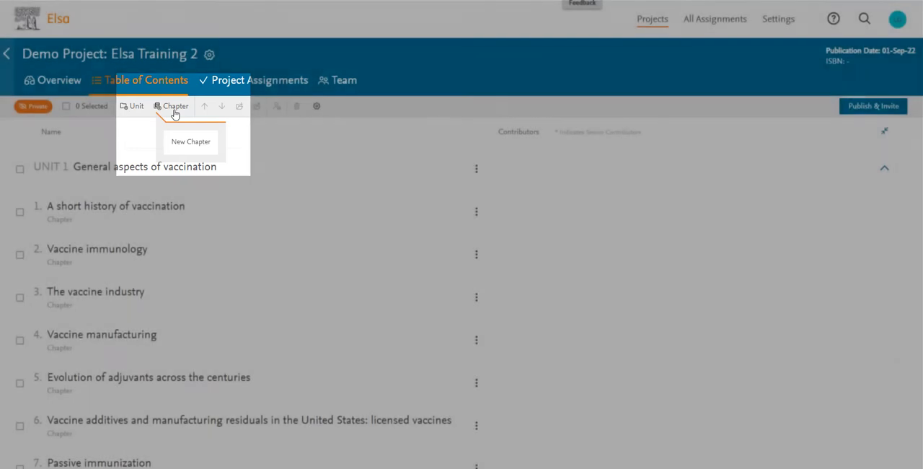
left_click(191, 141)
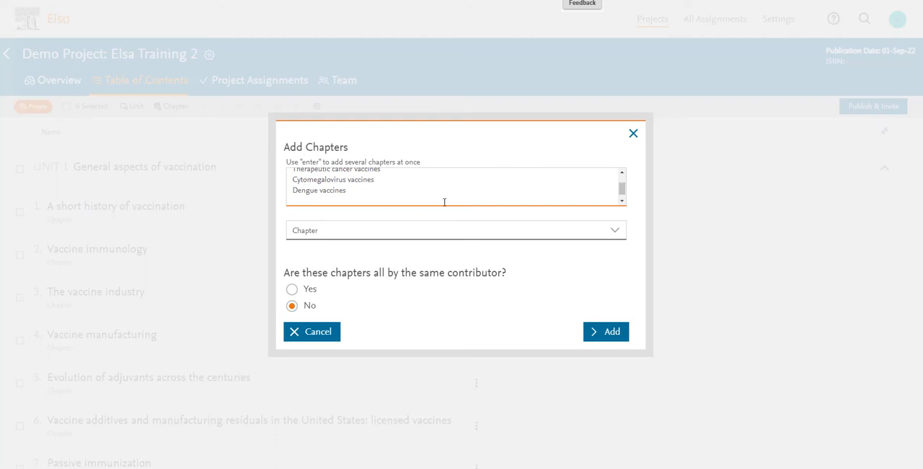
left_click(291, 288)
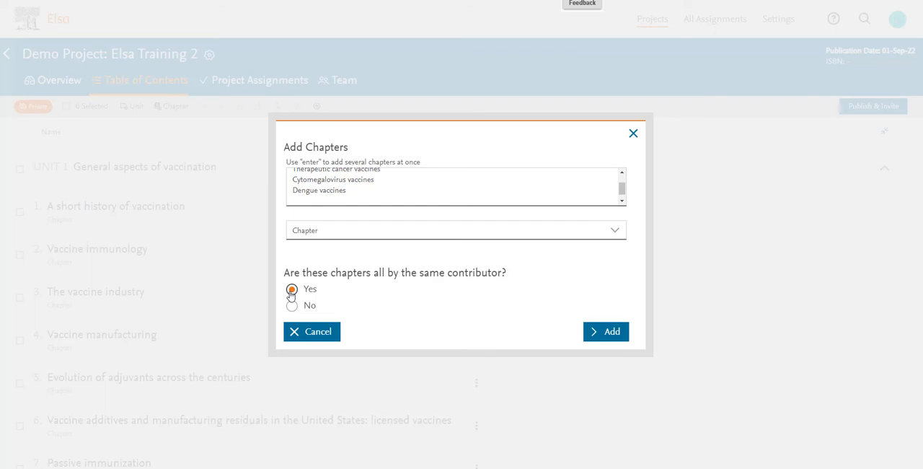
left_click(290, 306)
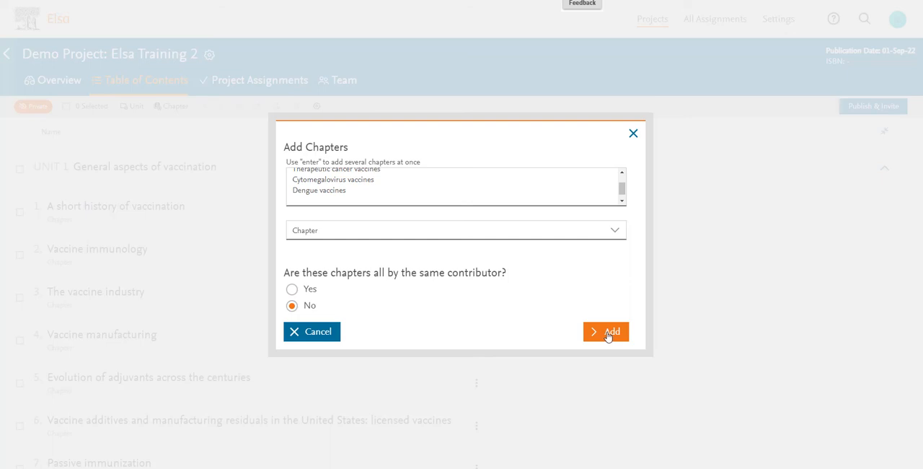
left_click(605, 331)
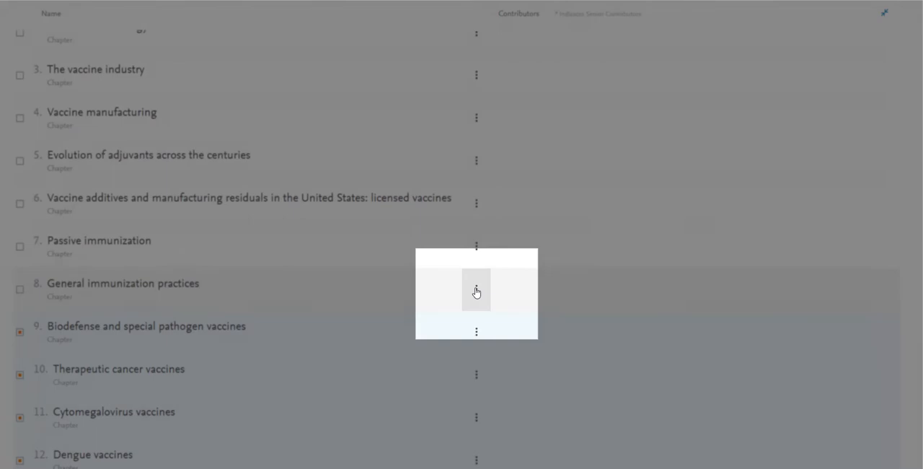
left_click(476, 290)
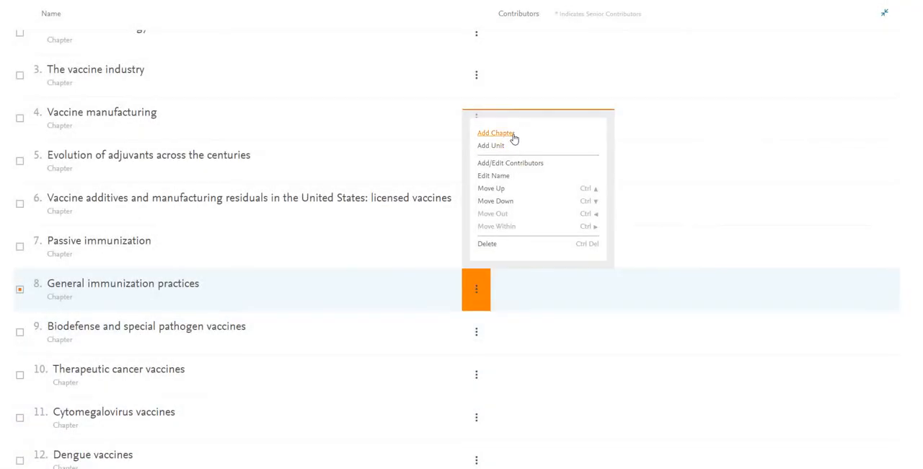
left_click(495, 133)
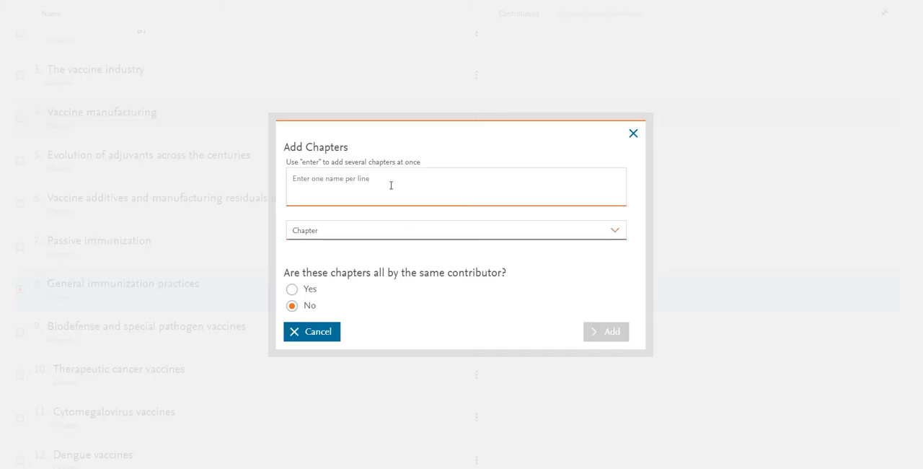
mouse_move(632, 134)
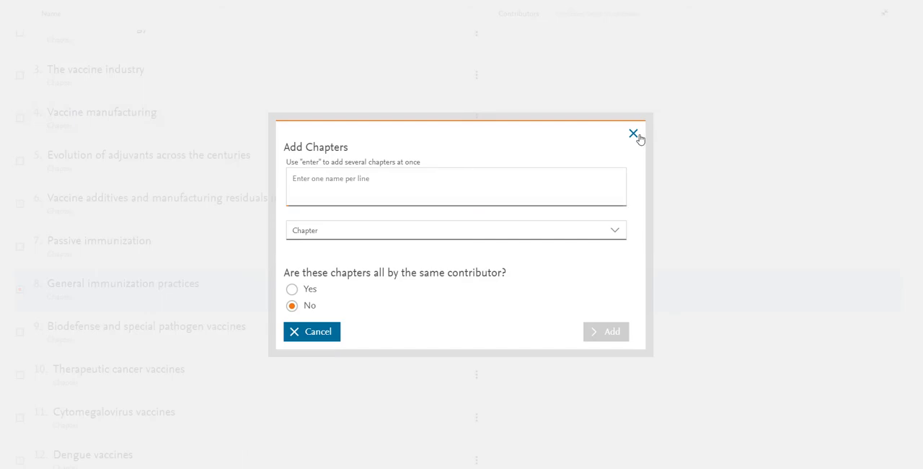
left_click(630, 134)
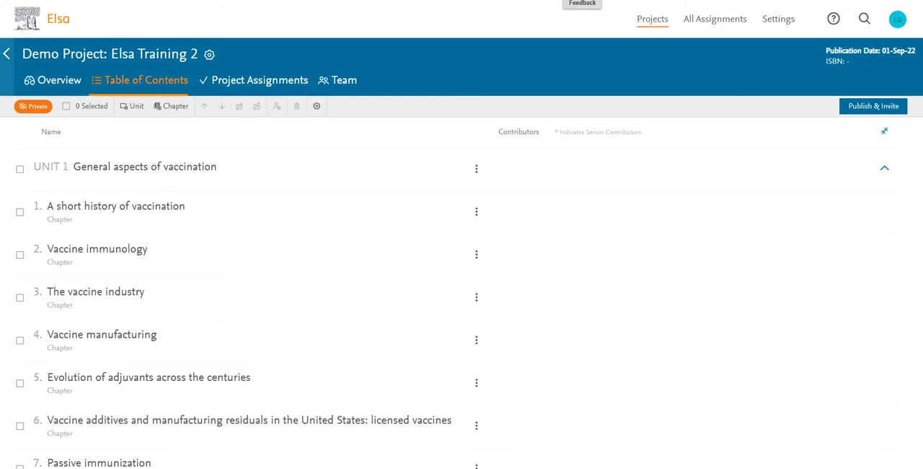
mouse_move(53, 227)
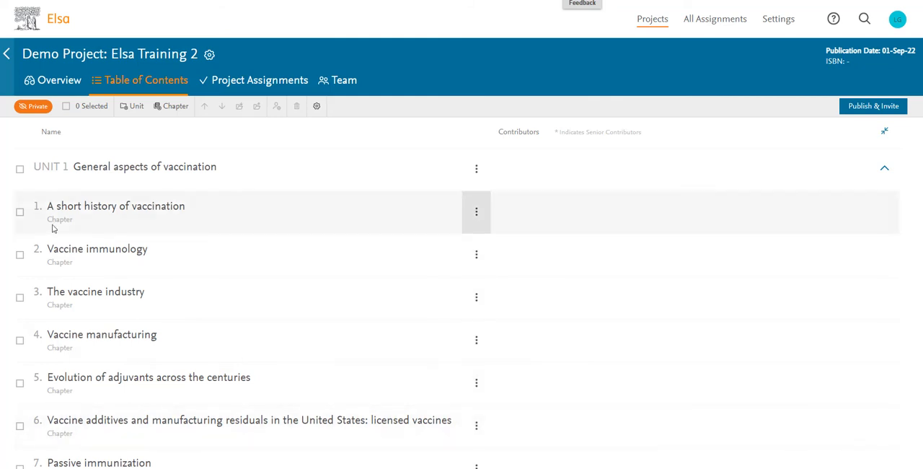
mouse_move(20, 170)
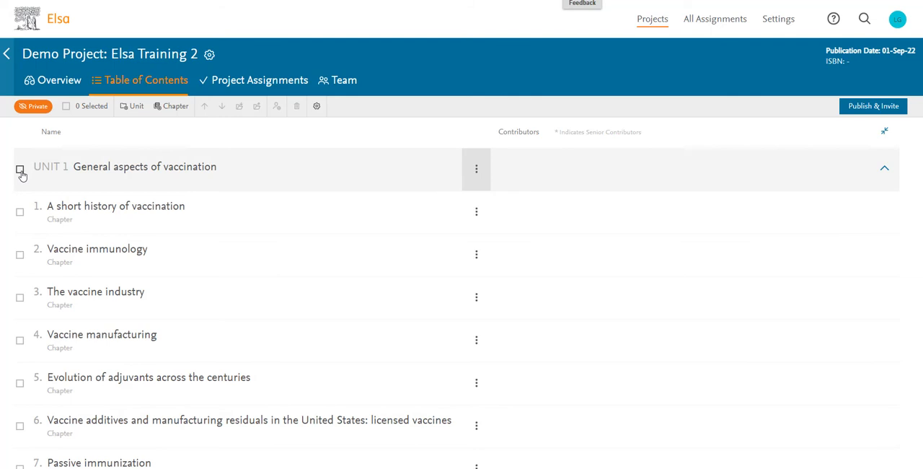
Select 'A short history of vaccination' and move it down in the contents.
left_click(19, 213)
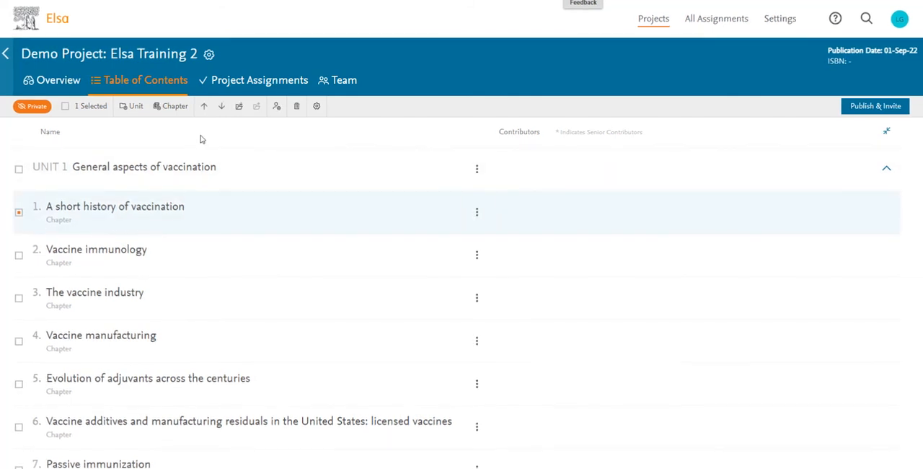
mouse_move(204, 106)
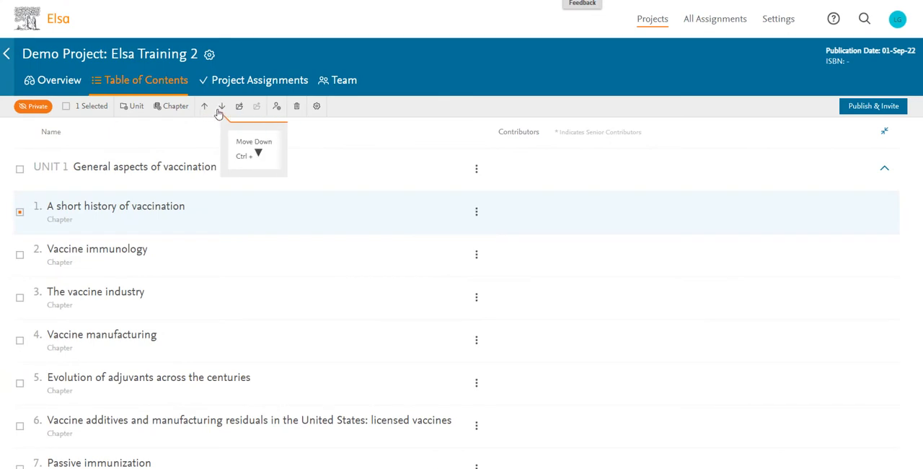
left_click(220, 106)
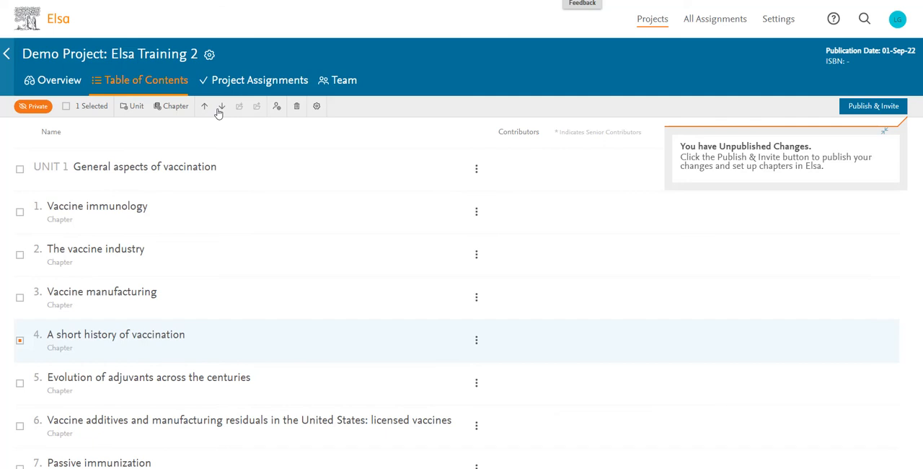
Select chapters 2–4 and move them down together to positions 4–6.
left_click(18, 296)
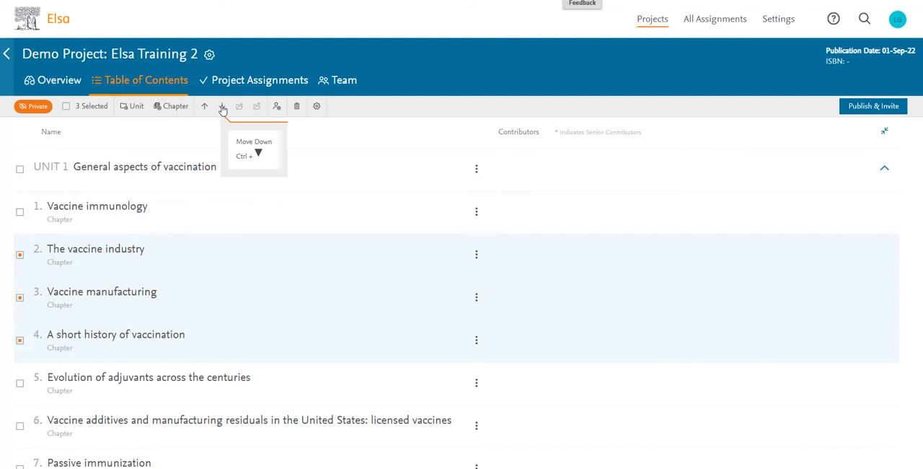
left_click(223, 106)
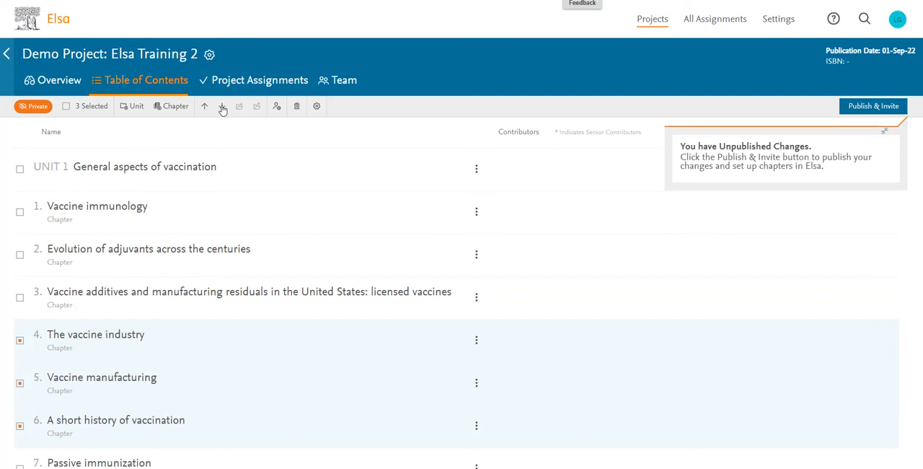
mouse_move(204, 106)
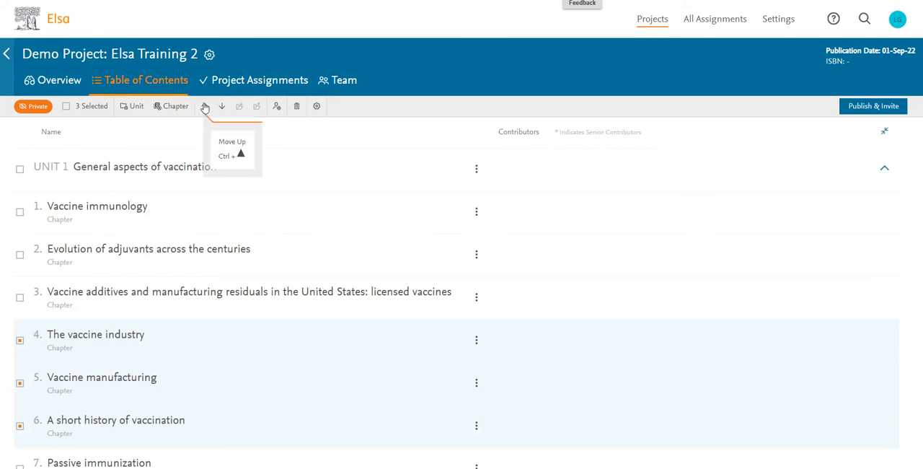
mouse_move(468, 160)
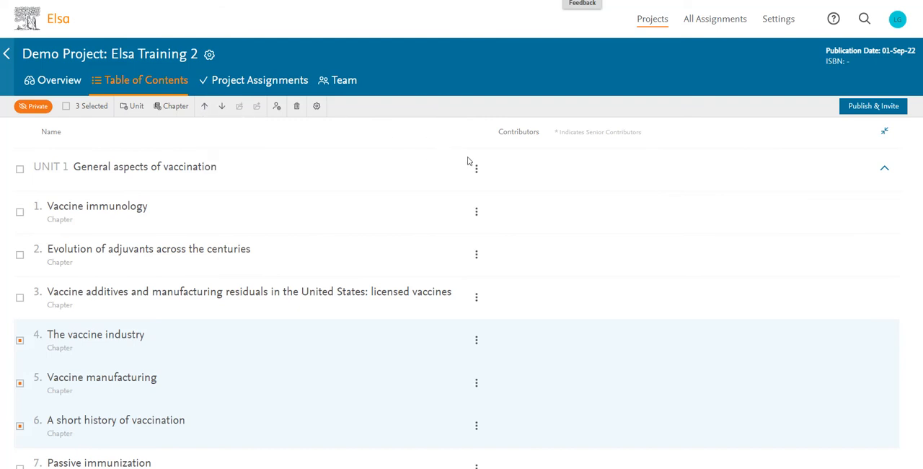
Open the More Options menu on the Vaccine immunology chapter row.
left_click(476, 211)
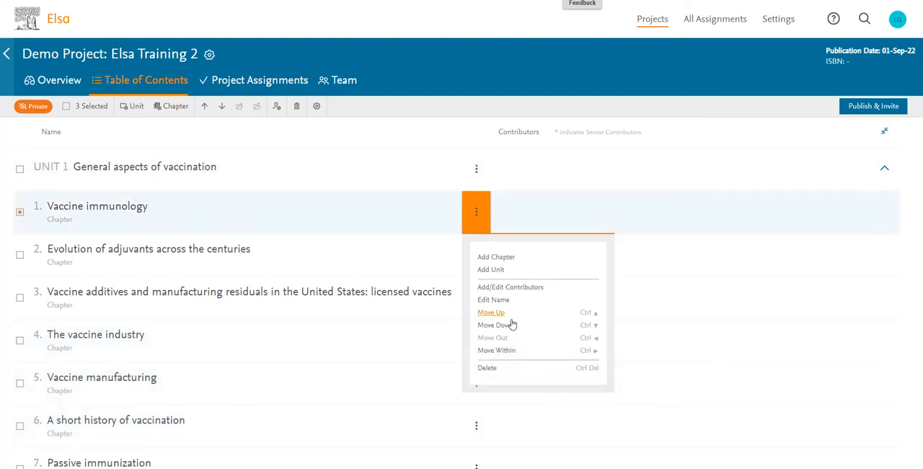
mouse_move(264, 319)
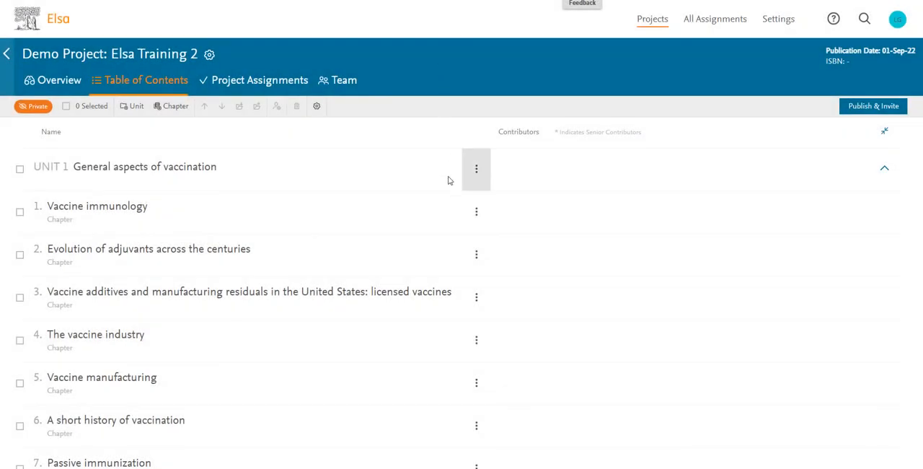
left_click(476, 211)
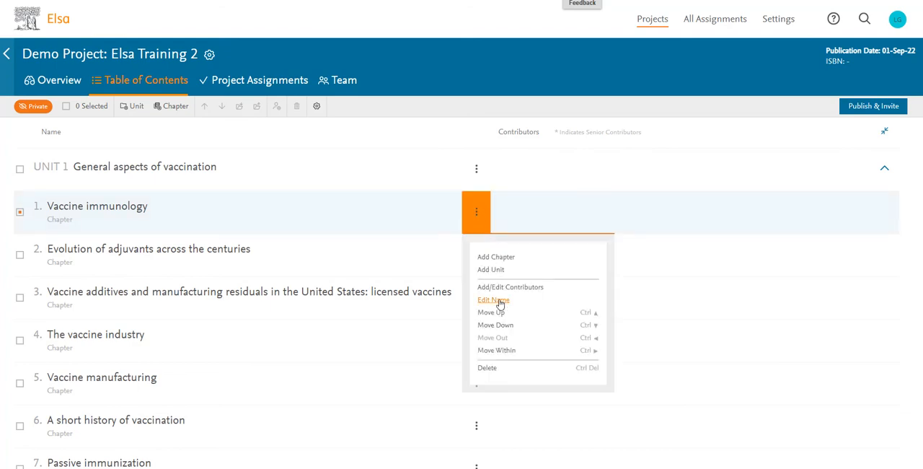
Edit the chapter name, removing 'immunology' to leave 'Vaccine', and update.
left_click(492, 300)
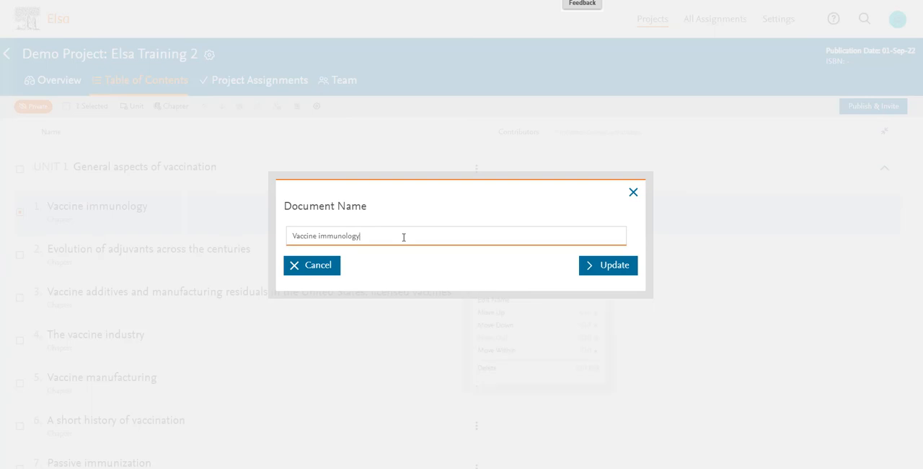
key("Backspace")
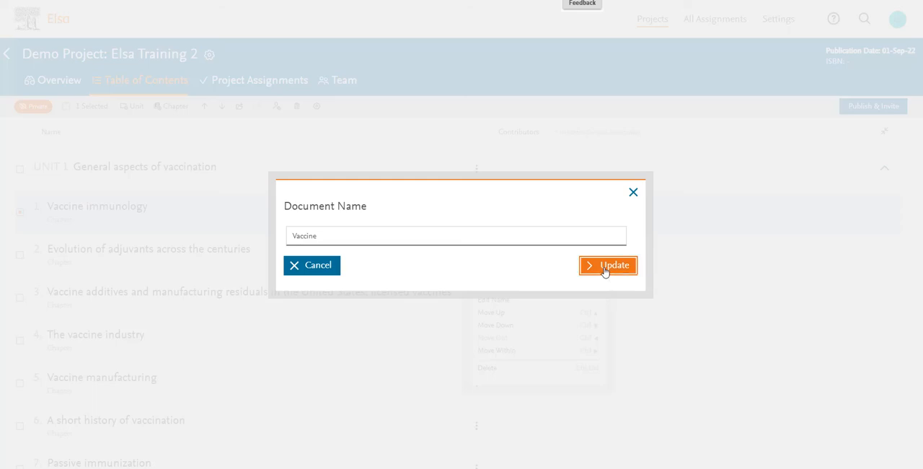
left_click(608, 265)
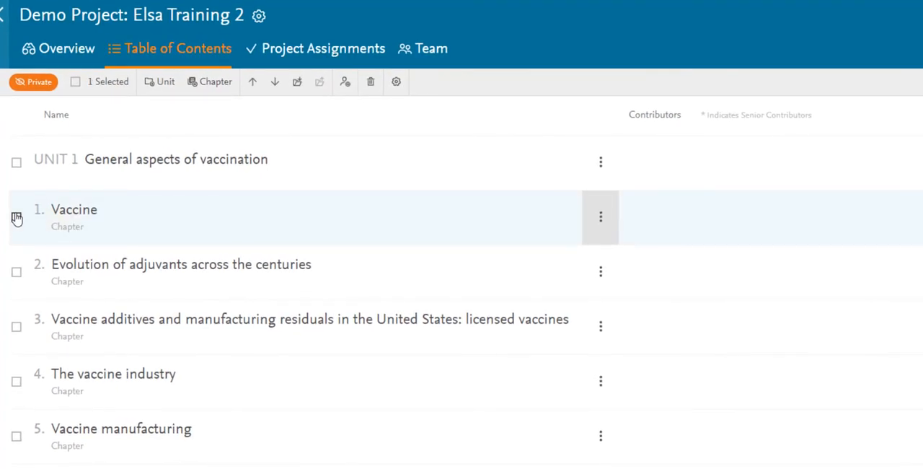
mouse_move(370, 81)
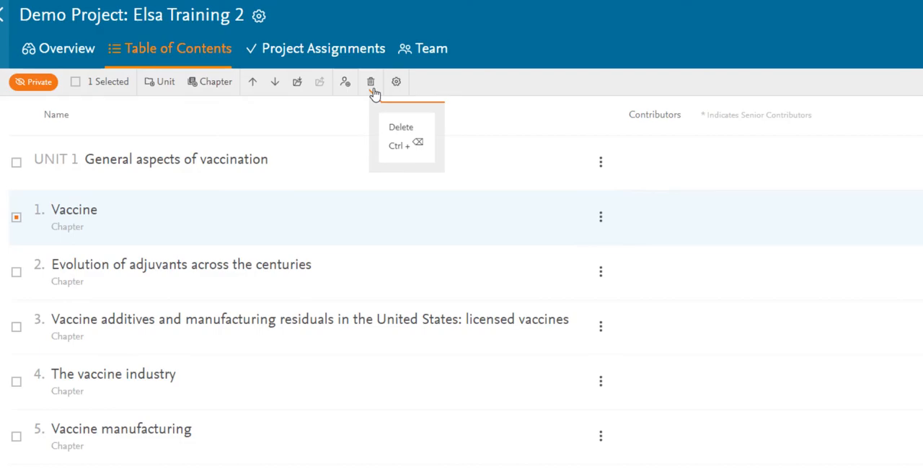
Delete the ticked Vaccine chapter with the trash icon and confirm 'Yes, delete'.
left_click(370, 81)
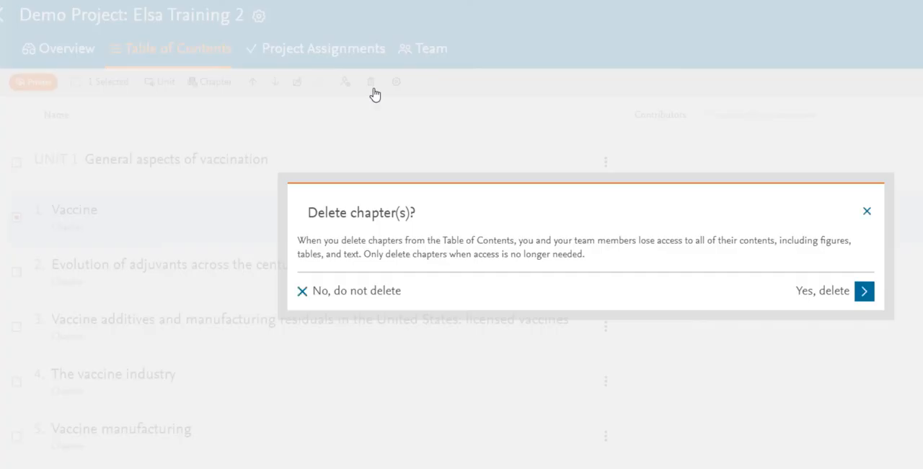
mouse_move(603, 276)
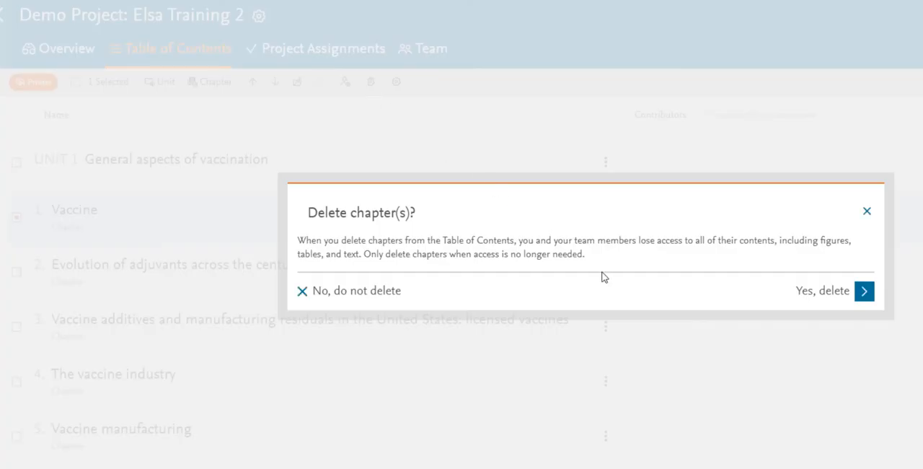
mouse_move(615, 274)
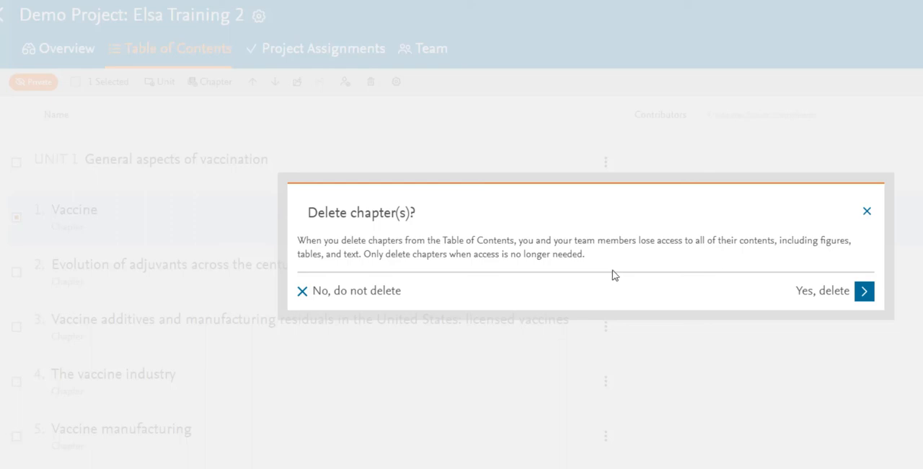
mouse_move(865, 289)
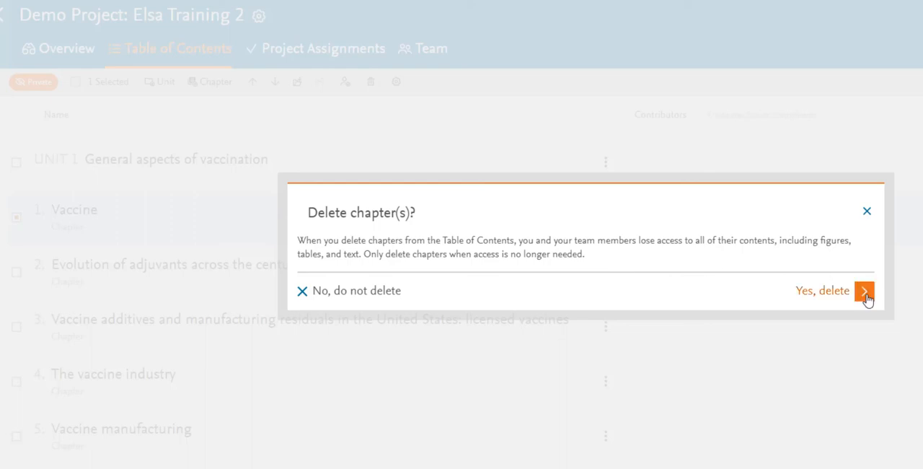
left_click(868, 291)
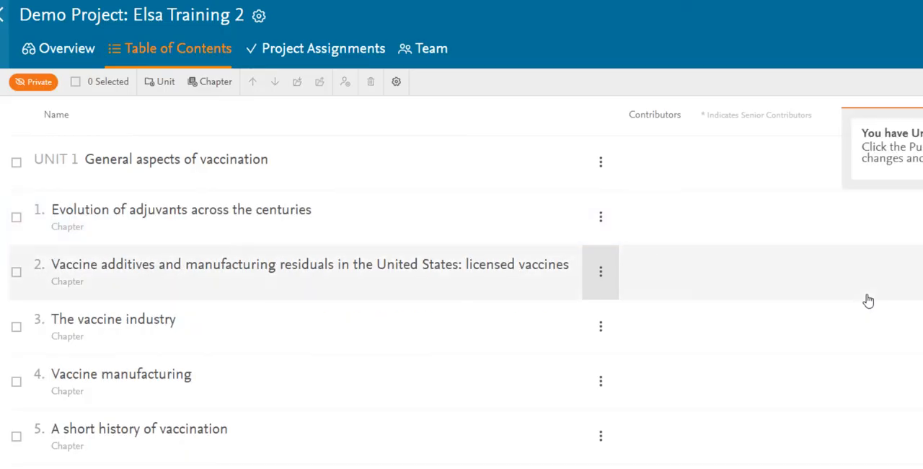
mouse_move(16, 221)
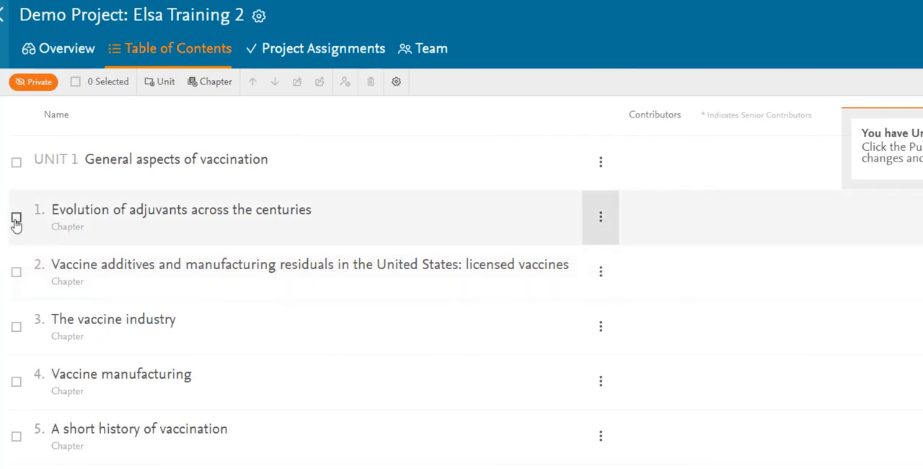
mouse_move(601, 217)
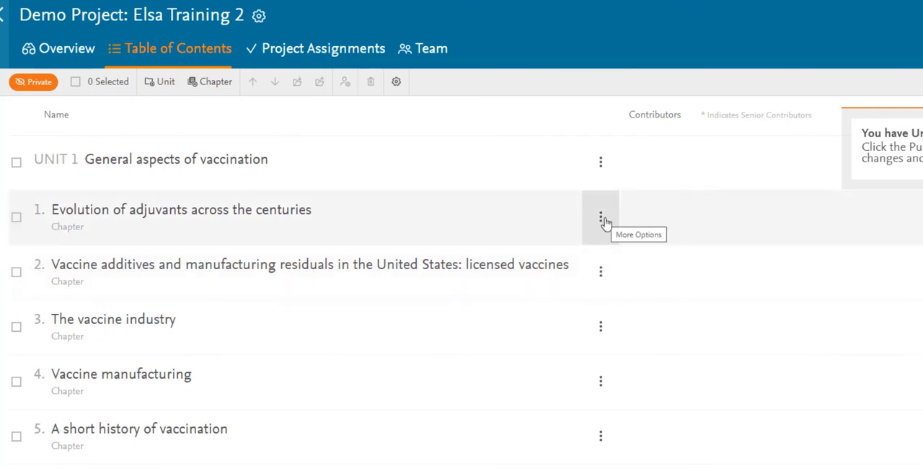
Delete 'Evolution of adjuvants across the centuries' from its More Options menu and confirm.
left_click(600, 217)
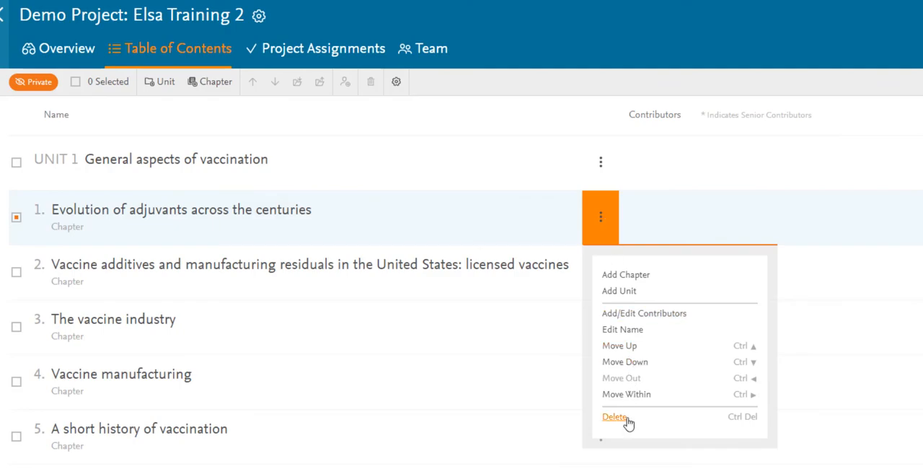
left_click(612, 416)
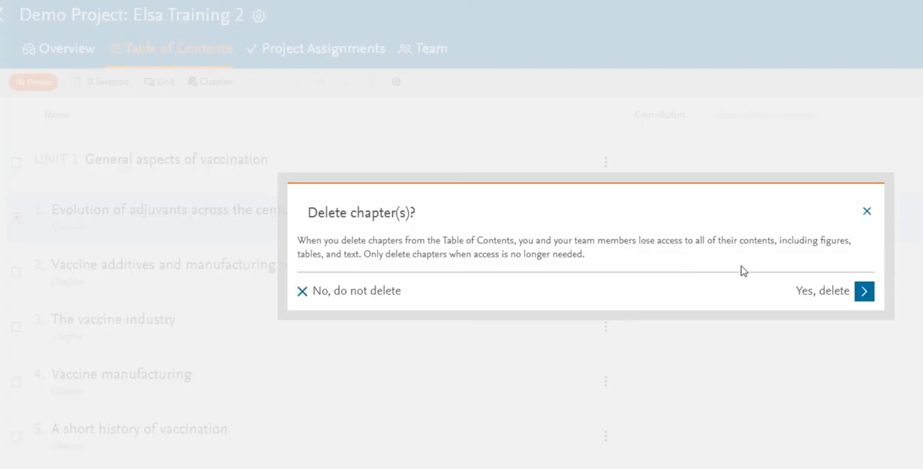
mouse_move(865, 297)
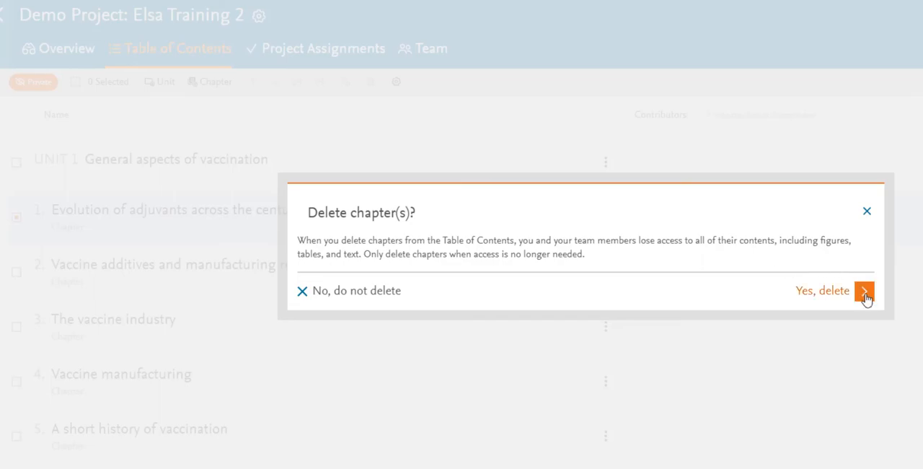
left_click(864, 291)
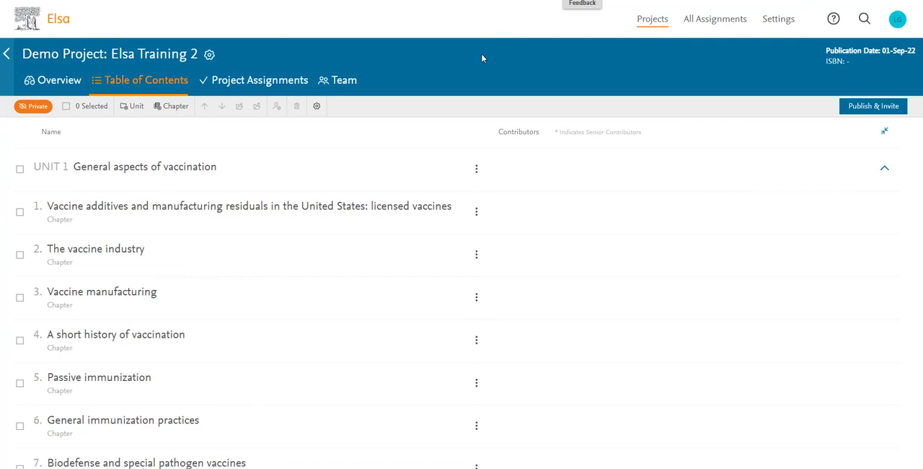
mouse_move(872, 105)
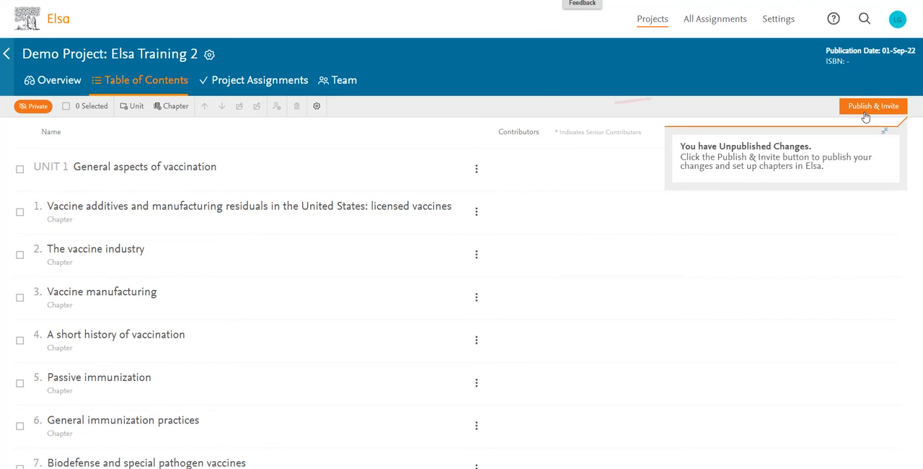
mouse_move(865, 115)
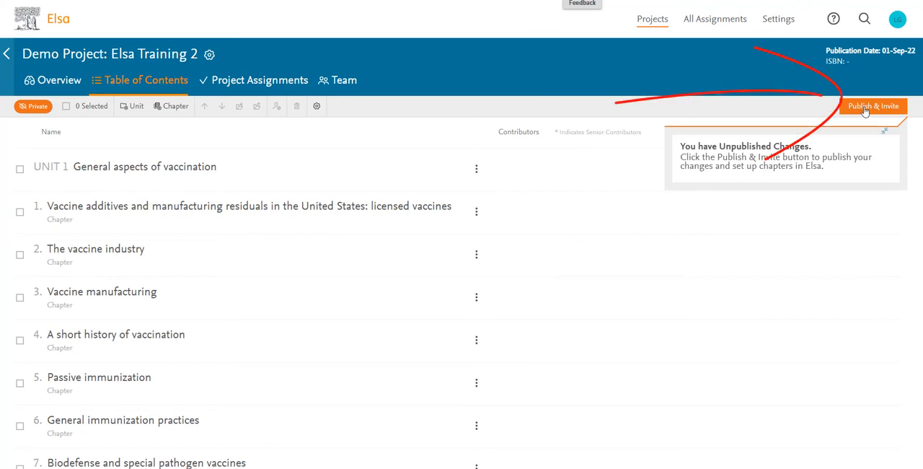
Publish the revised Table of Contents with Publish & Invite, making it a public read-only list.
left_click(871, 106)
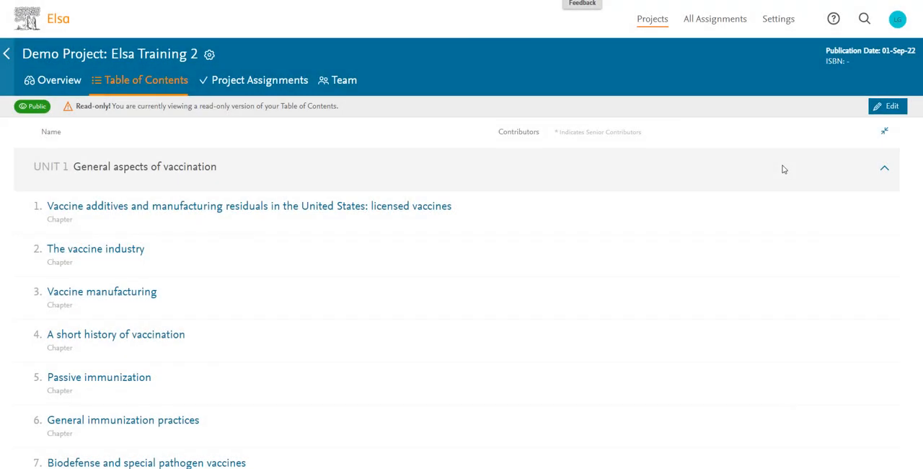
mouse_move(832, 24)
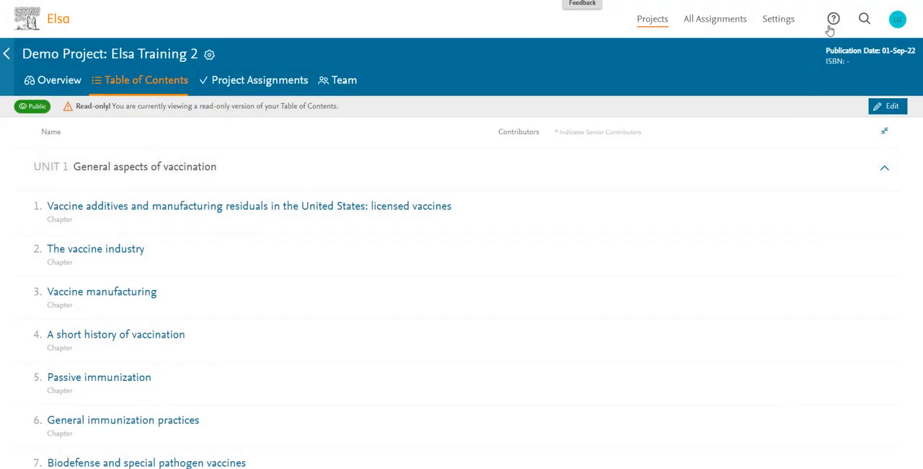
mouse_move(837, 21)
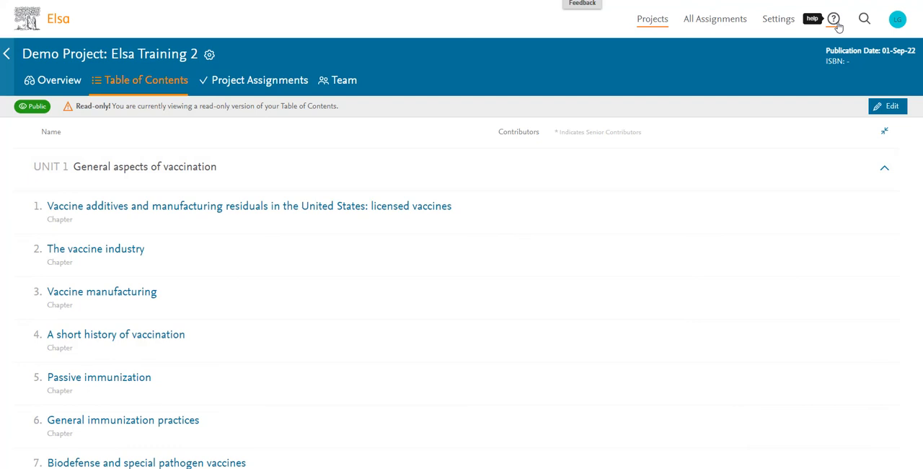
Open the Resource Center from the question-mark Help icon in the top bar.
left_click(836, 19)
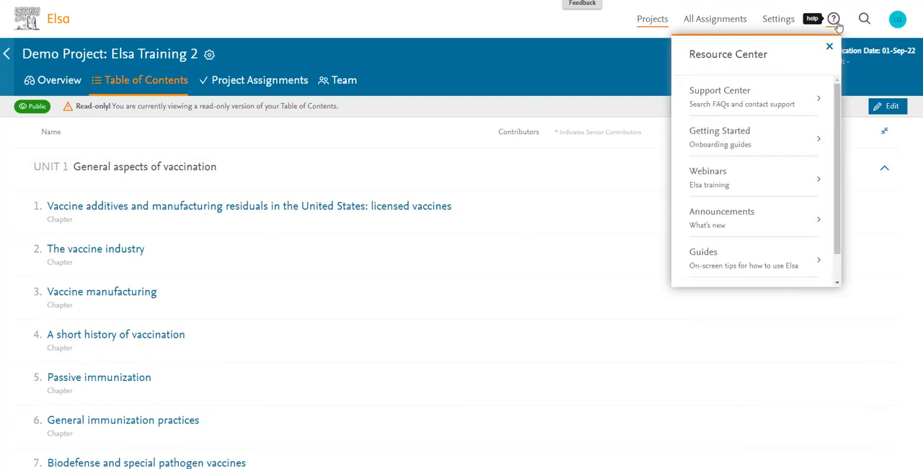